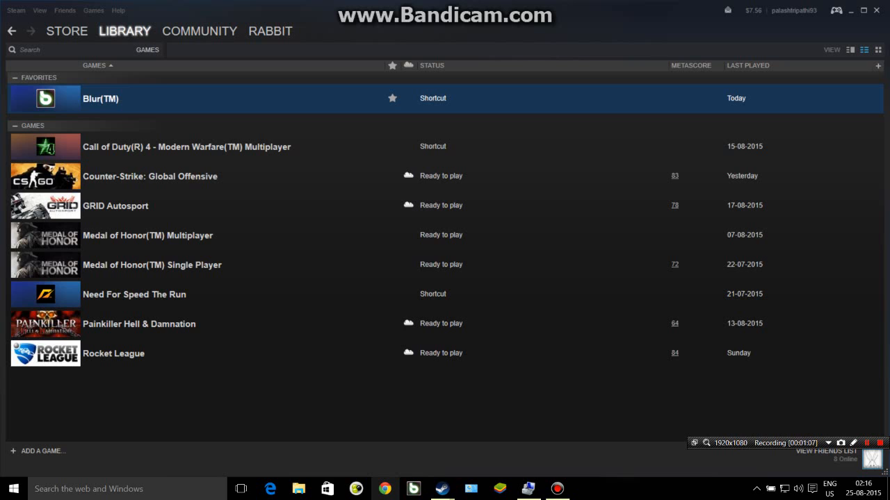
Switch from the Steam library to Chrome with the bandicam search.
click(384, 488)
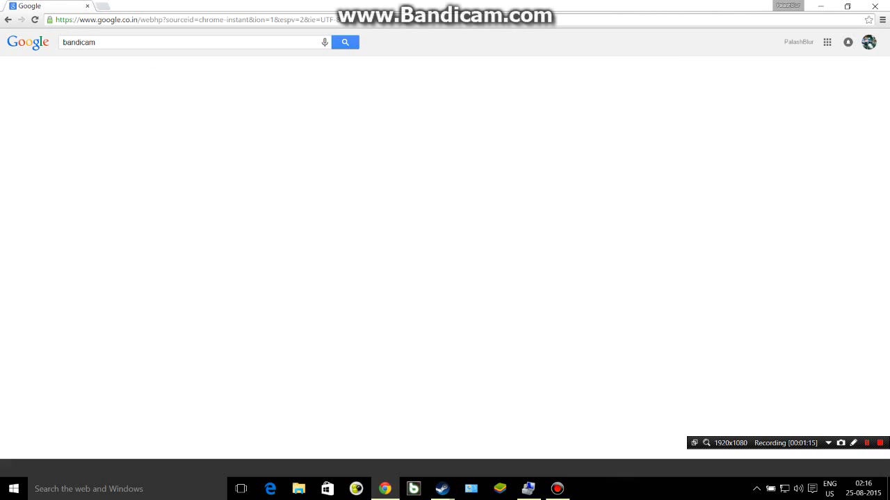
Search Google for bandicam, open bandicam.com, then close the browser.
click(344, 42)
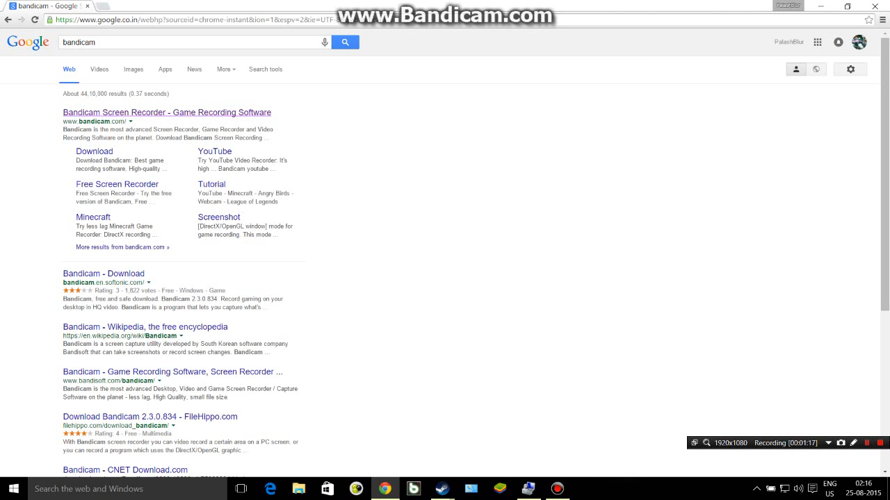
click(166, 112)
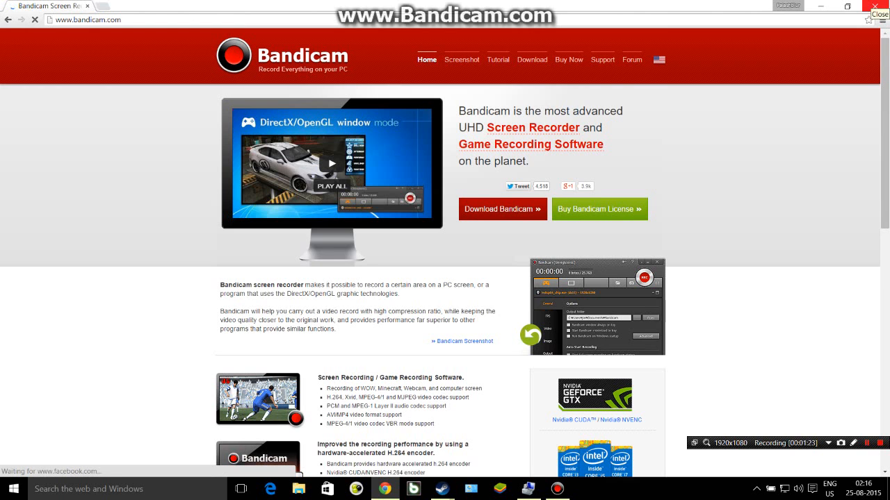
click(442, 489)
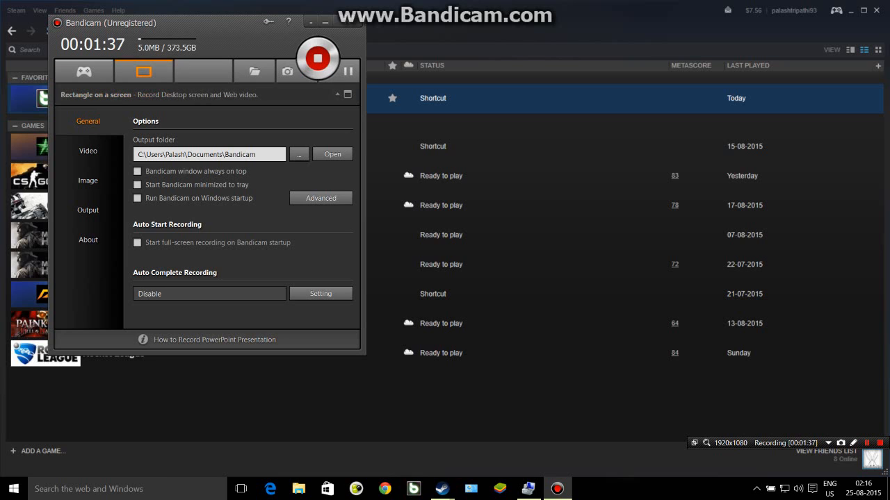
Select the DirectX/OpenGL window mode tab and confirm stopping the recording.
click(83, 71)
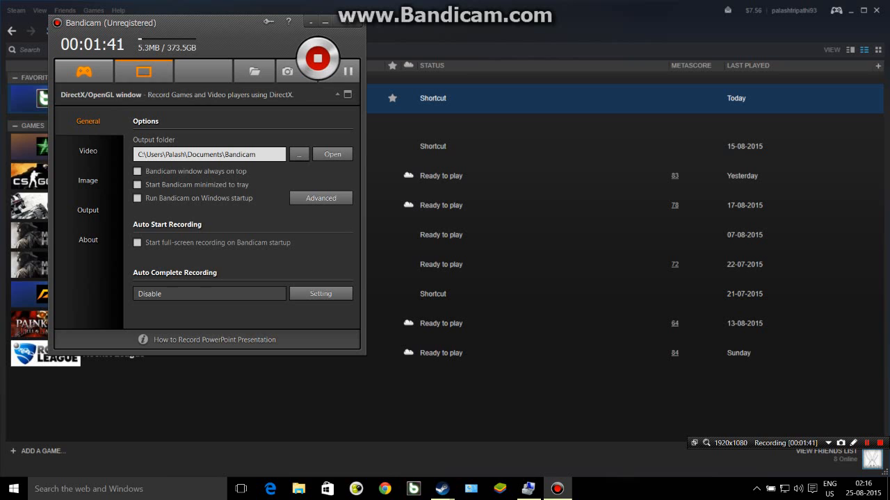
click(83, 71)
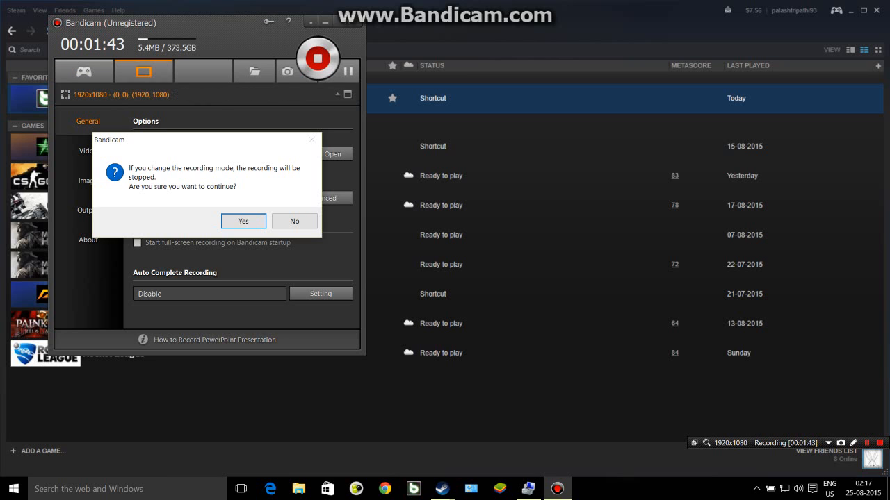
click(243, 221)
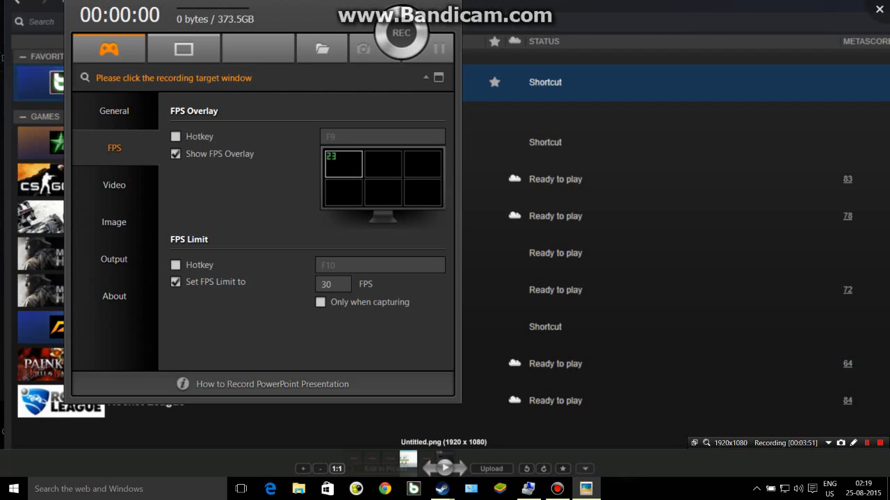
View Untitled.png in Photos showing FPS Limit enabled at 30 FPS.
click(866, 443)
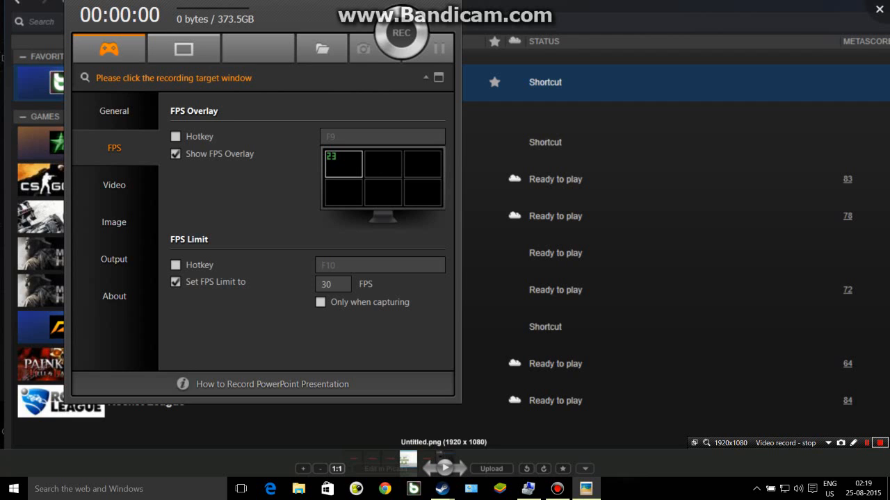